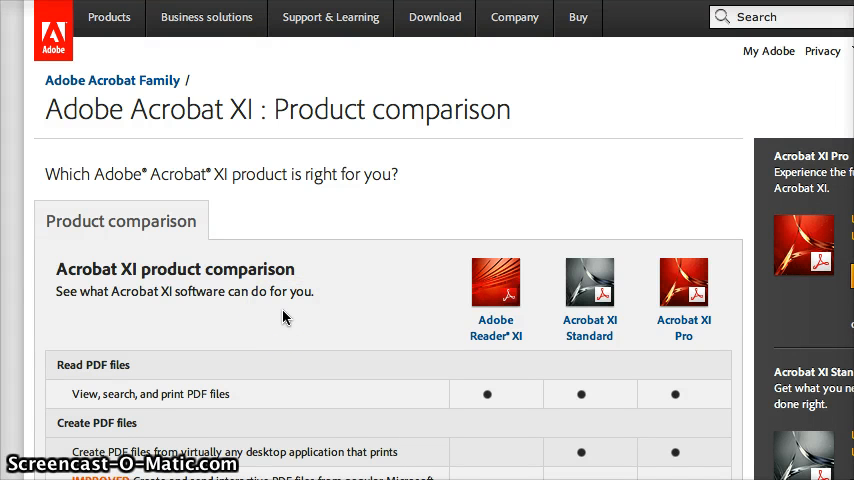
pyautogui.moveTo(248, 186)
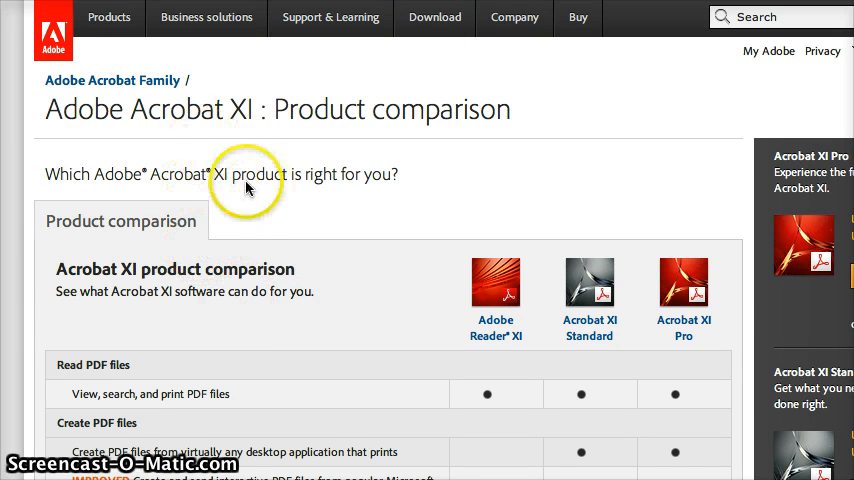
pyautogui.moveTo(336, 146)
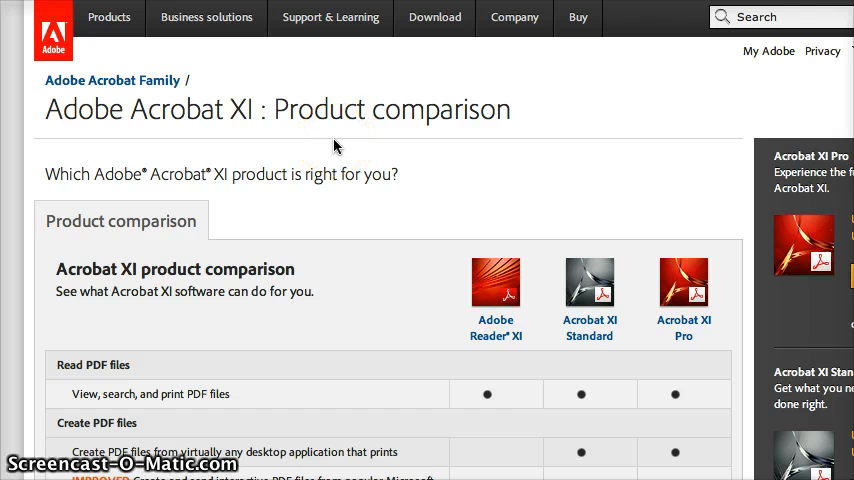
# - Scroll the Adobe Reader XI page and follow Download now to the 11.0.03 download page
pyautogui.scroll(-3)
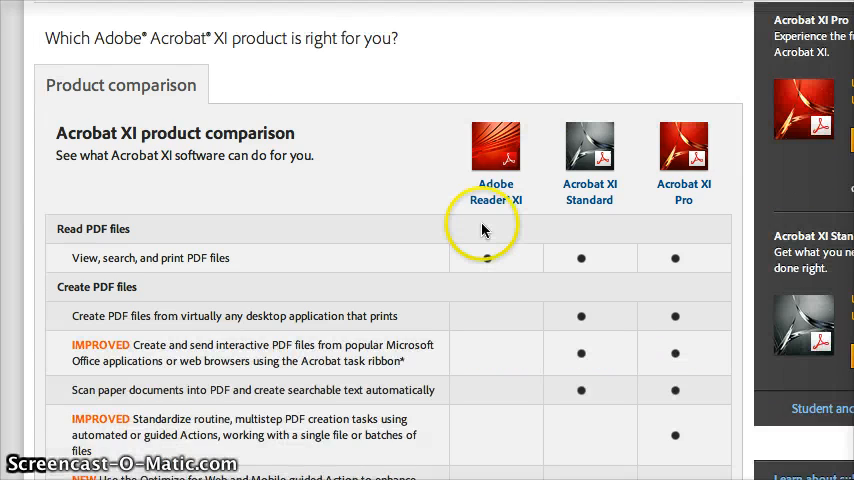
pyautogui.scroll(-3)
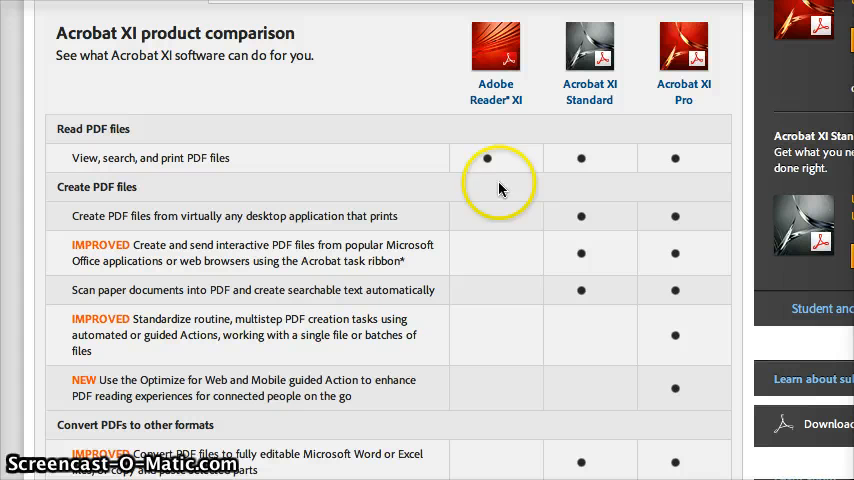
pyautogui.moveTo(140, 152)
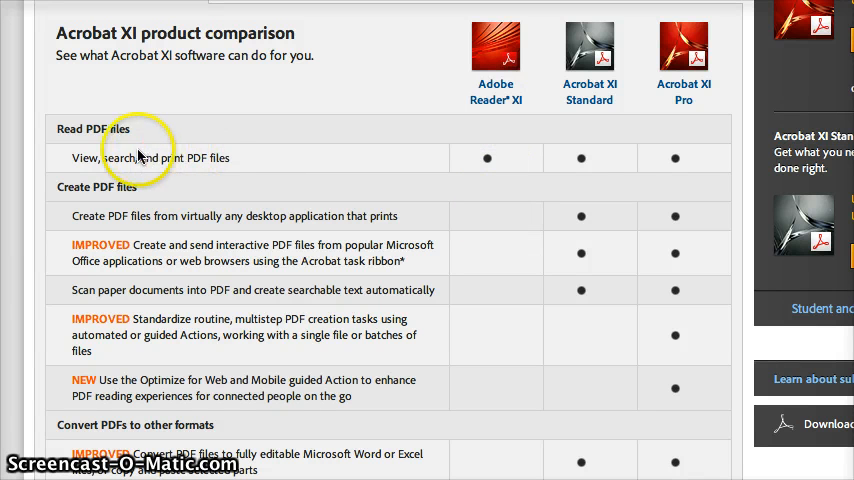
pyautogui.moveTo(570, 96)
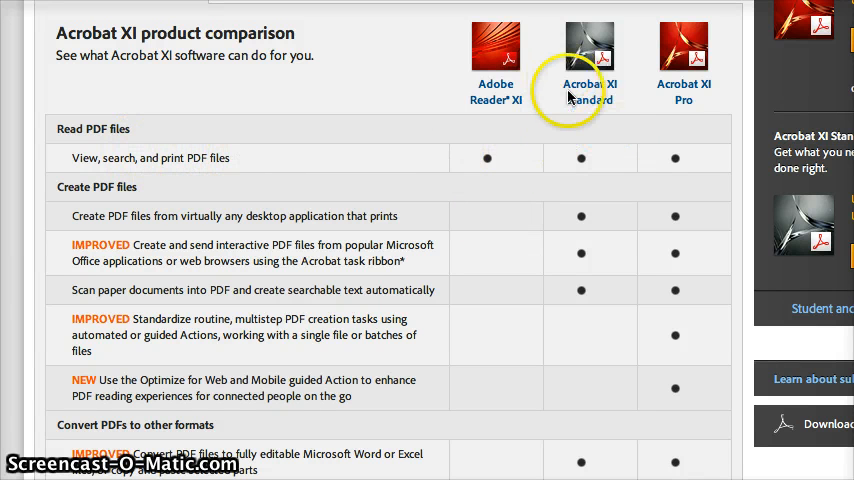
pyautogui.scroll(-3)
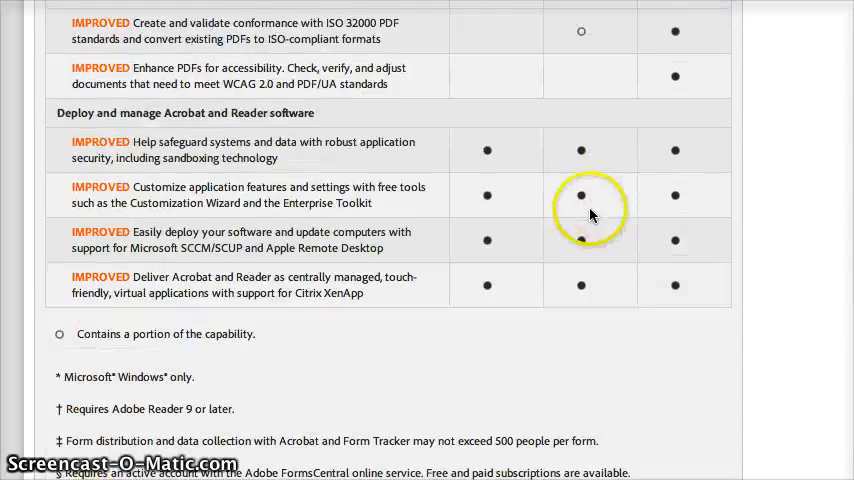
pyautogui.scroll(3)
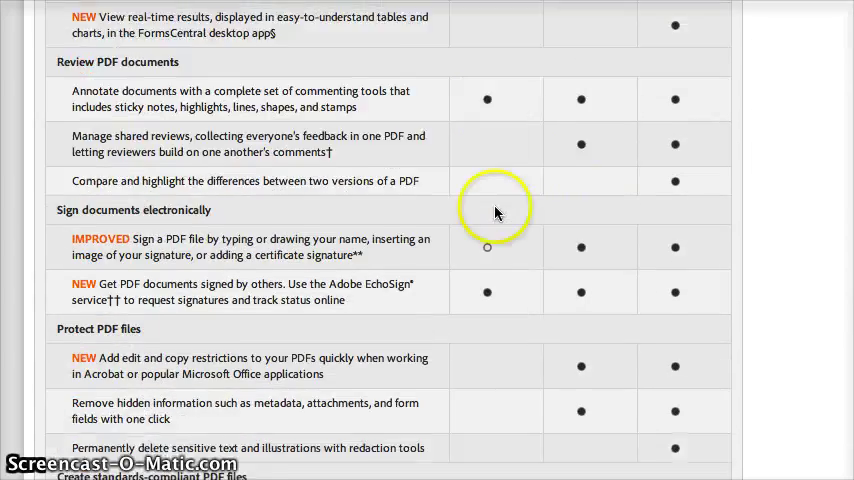
pyautogui.scroll(-3)
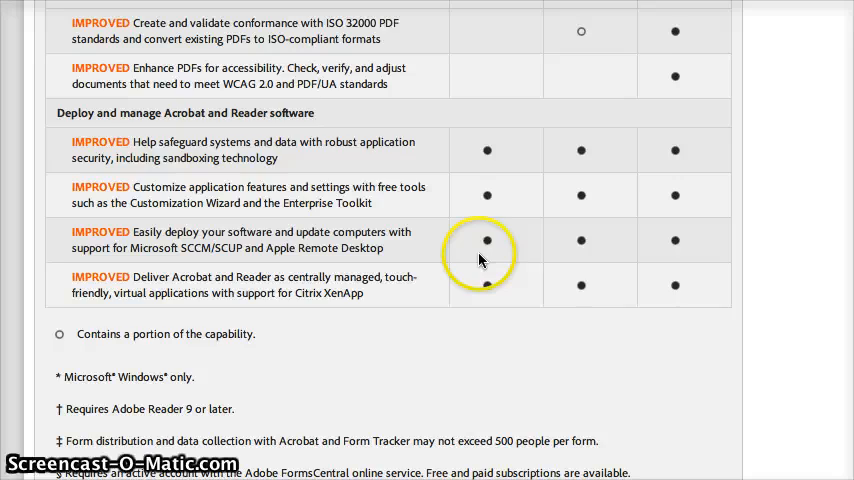
pyautogui.scroll(3)
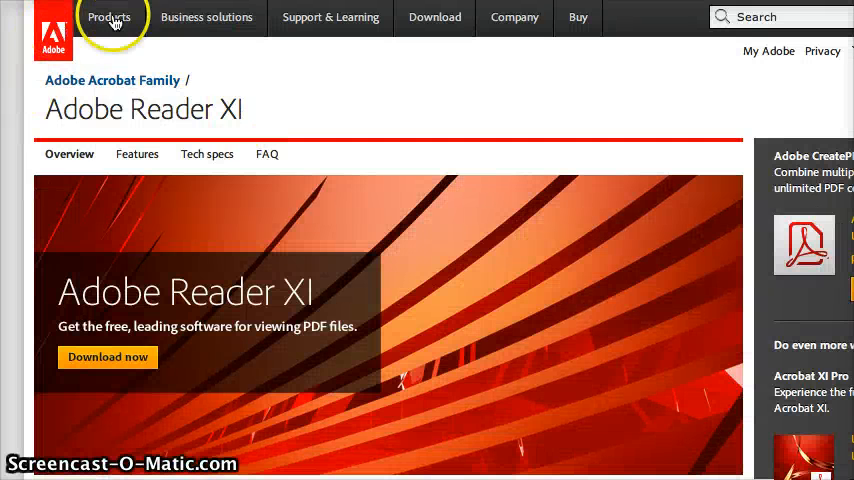
pyautogui.click(108, 16)
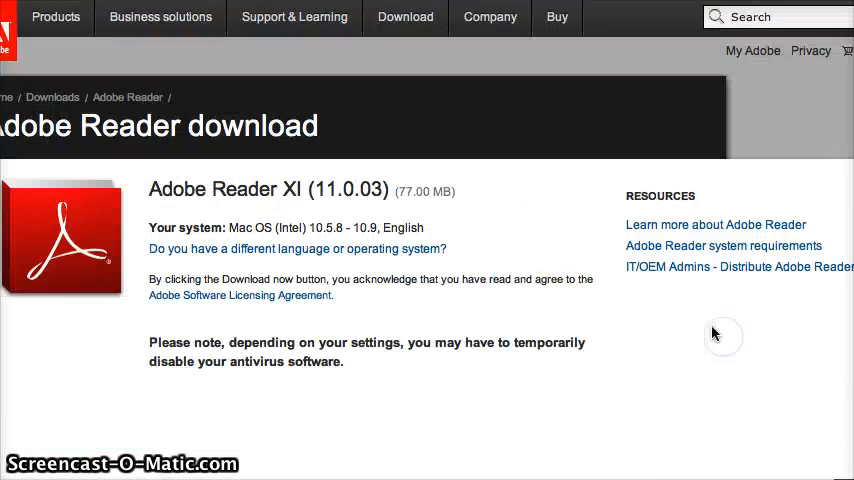
# - Start the Adobe Reader XI download, view the Next steps instructions, then move to the PCWorld article
pyautogui.scroll(-3)
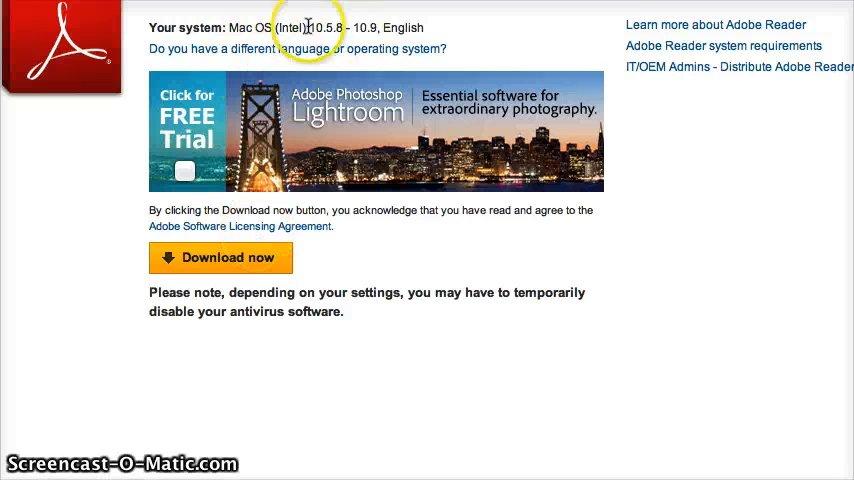
pyautogui.click(220, 256)
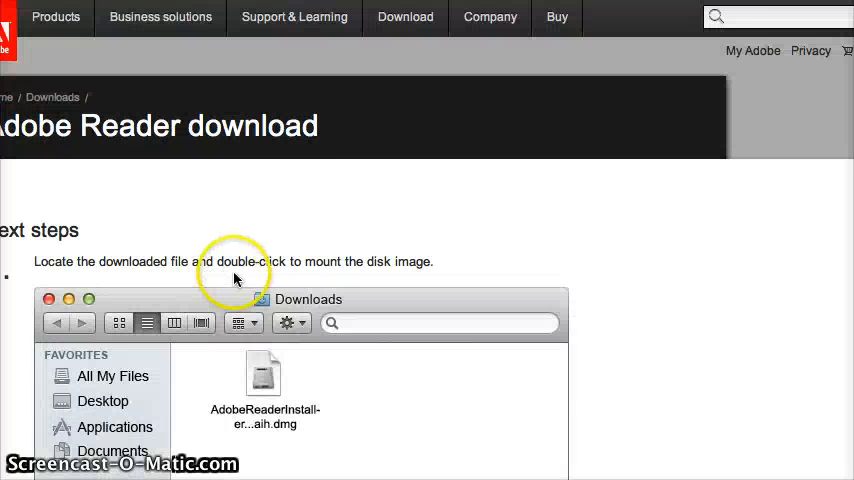
pyautogui.doubleClick(264, 380)
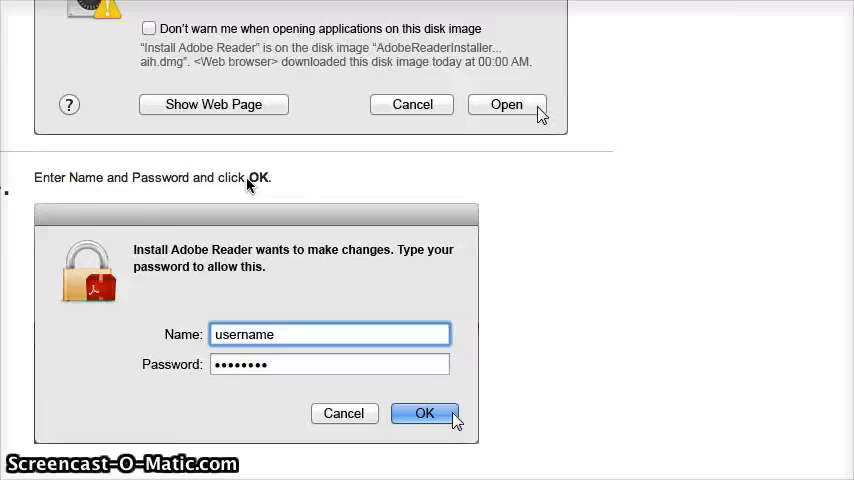
pyautogui.click(424, 412)
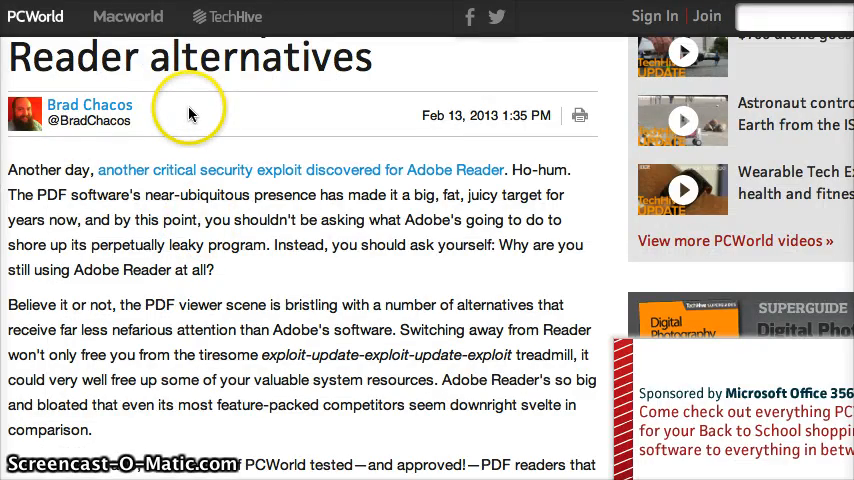
# - Highlight the sentence on Adobe's leaky program through 'Why are you still using Adobe Reader at all?'
pyautogui.scroll(-3)
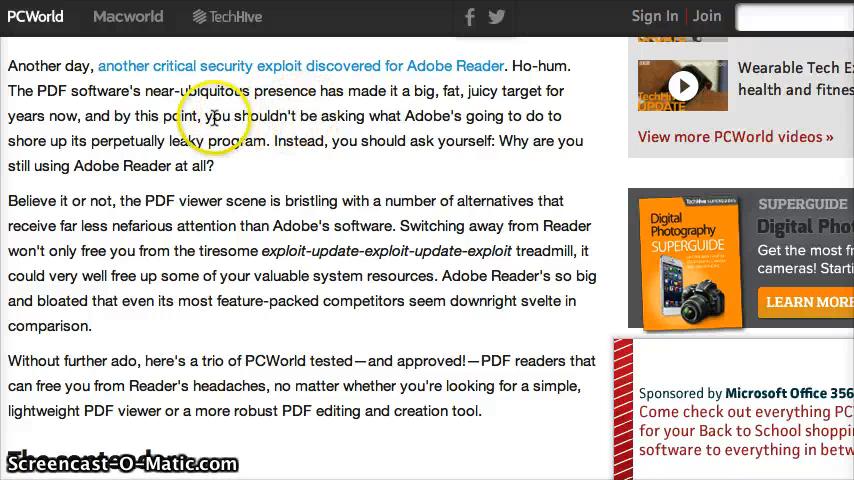
pyautogui.moveTo(212, 116); pyautogui.dragTo(116, 166)
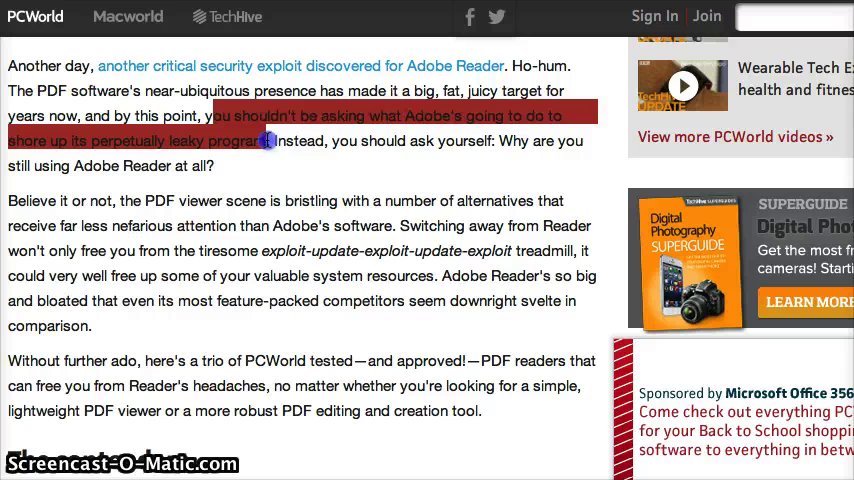
pyautogui.moveTo(268, 140); pyautogui.dragTo(280, 166)
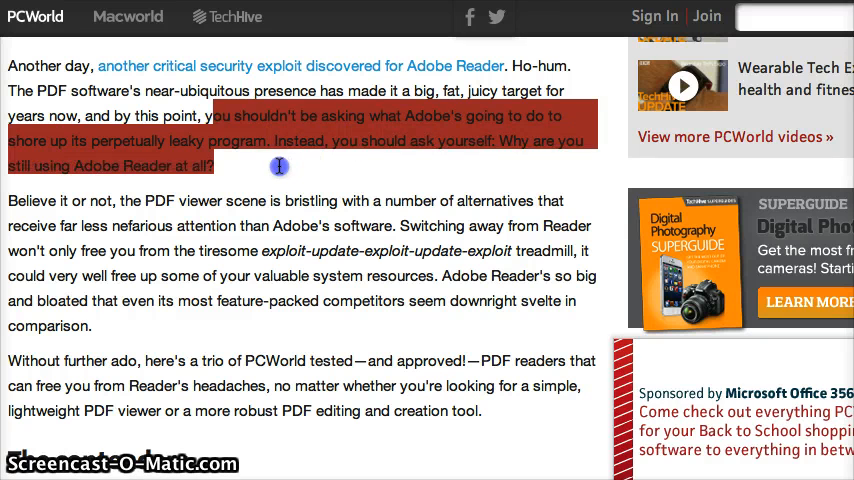
pyautogui.click(280, 166)
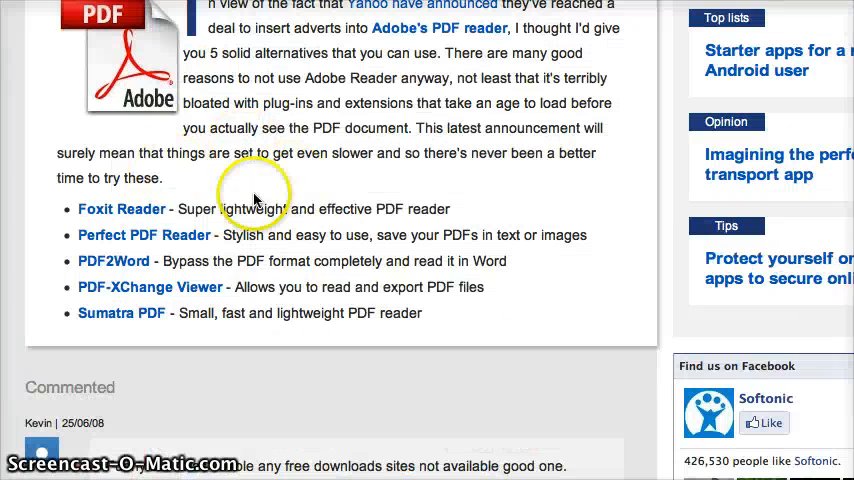
pyautogui.moveTo(252, 304)
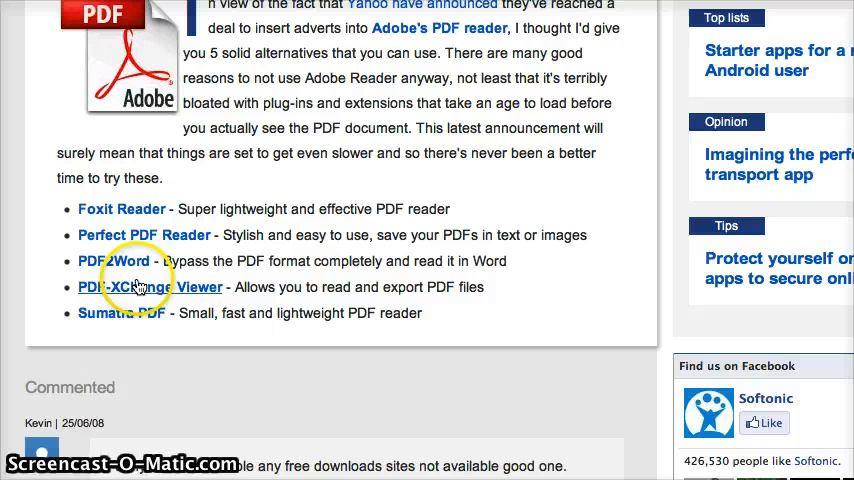
pyautogui.moveTo(178, 298)
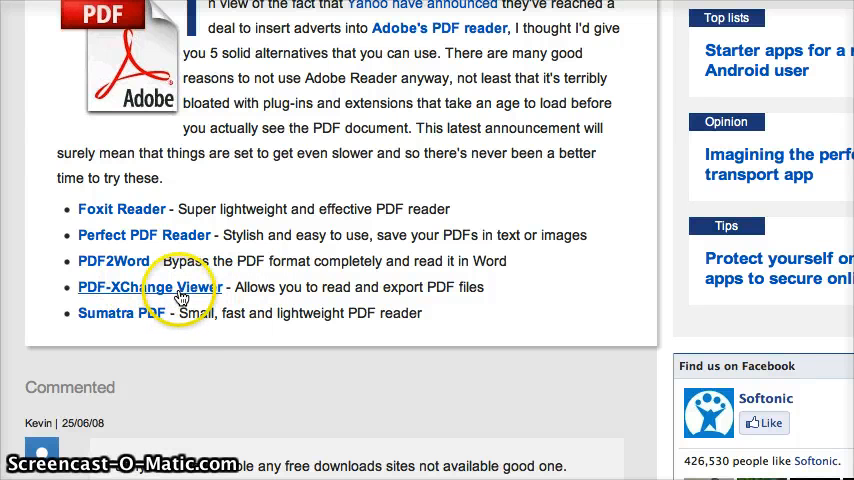
pyautogui.moveTo(180, 298)
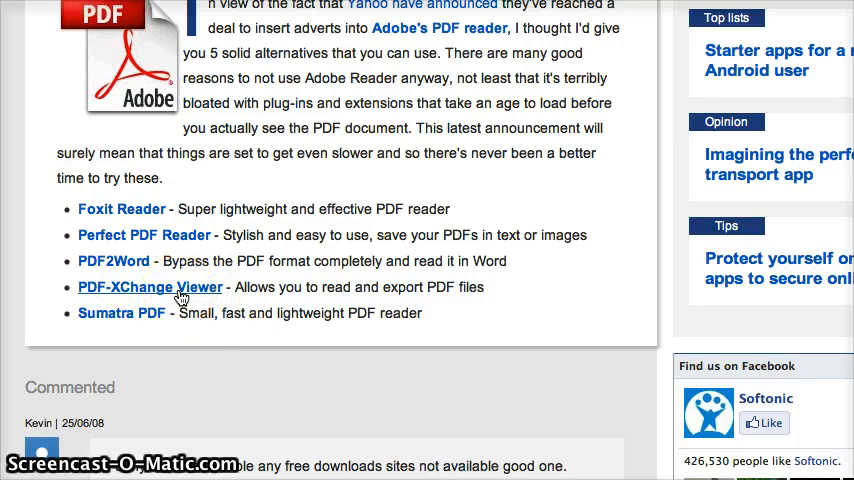
# - Follow the PDF-XChange Viewer link from Softonic's list of Adobe Reader alternatives
pyautogui.click(148, 288)
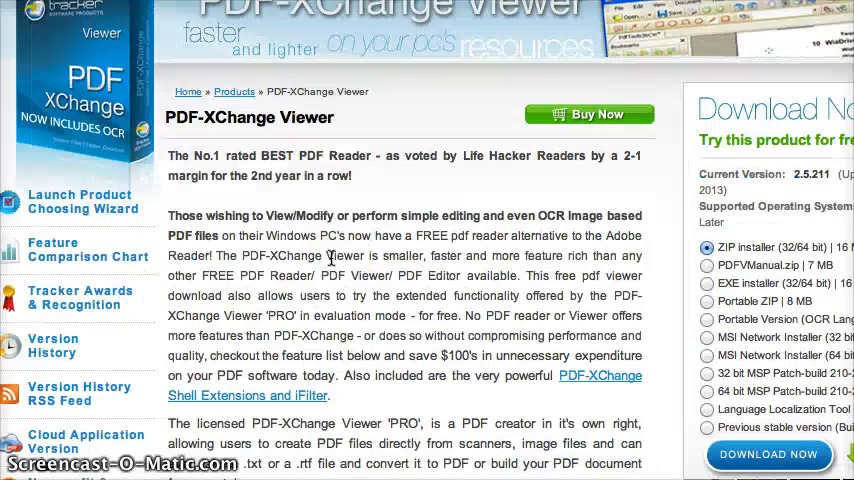
pyautogui.scroll(-3)
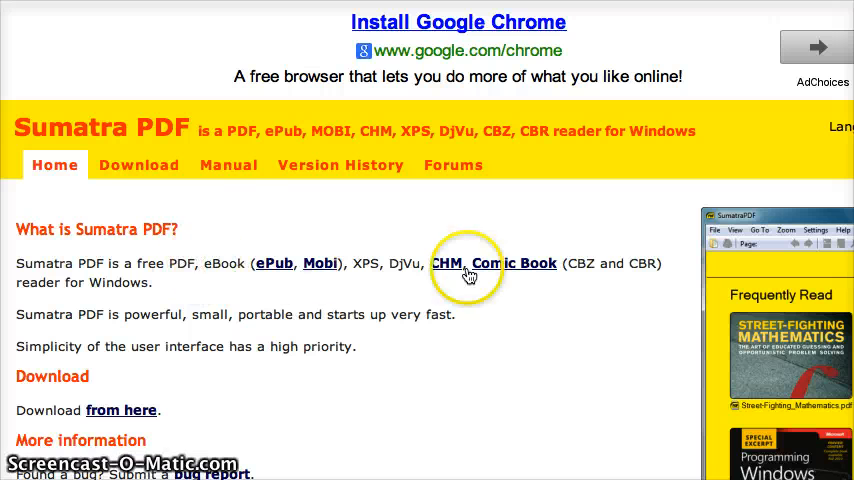
pyautogui.moveTo(168, 288)
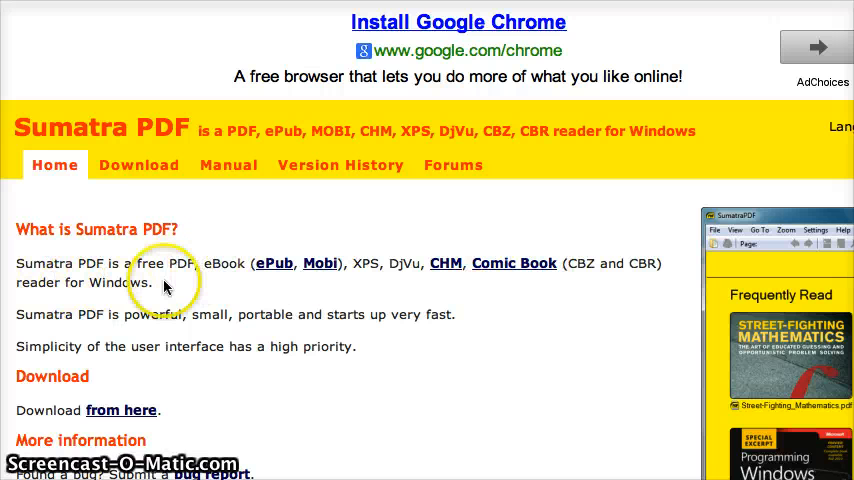
pyautogui.moveTo(56, 310)
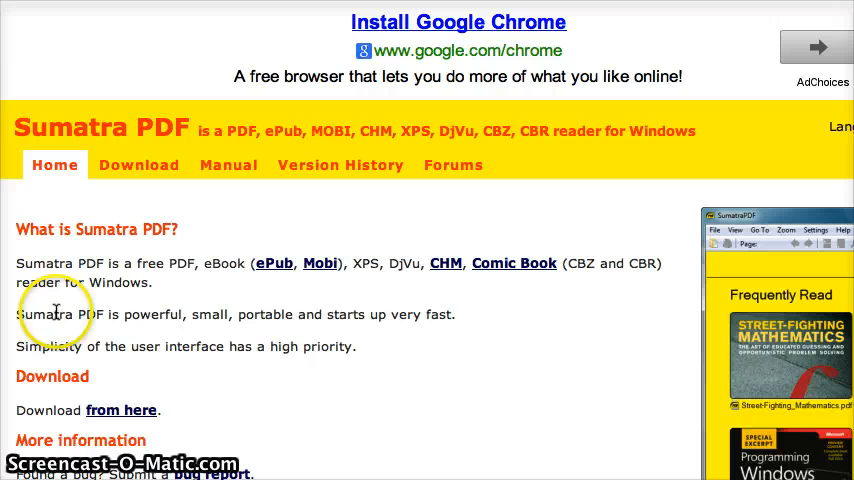
# - Scroll to the sentence calling Sumatra PDF powerful, small, portable and fast to start
pyautogui.scroll(-3)
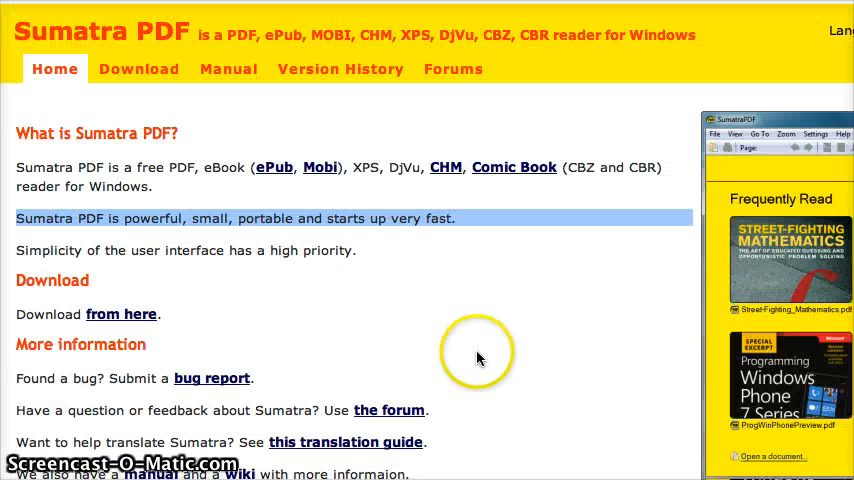
pyautogui.moveTo(500, 332)
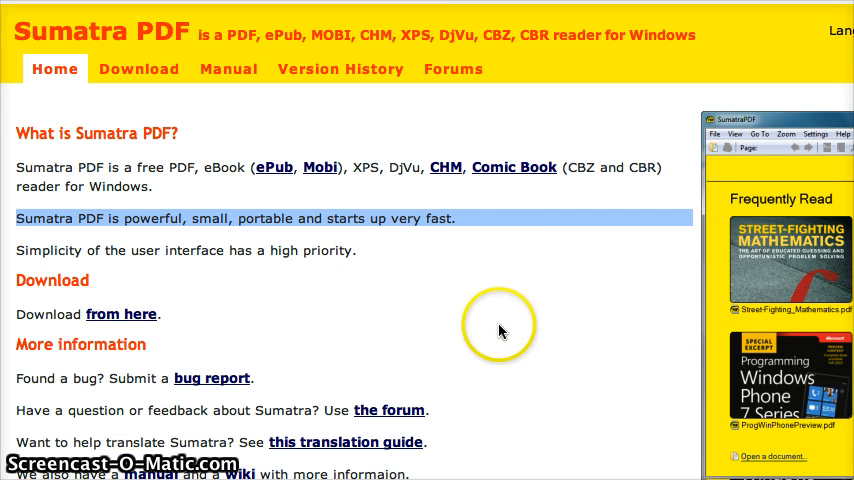
pyautogui.moveTo(500, 328)
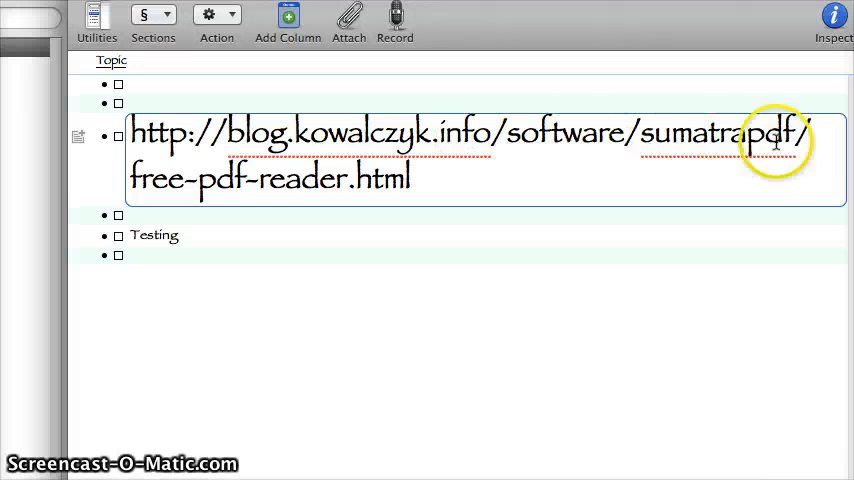
pyautogui.moveTo(372, 372)
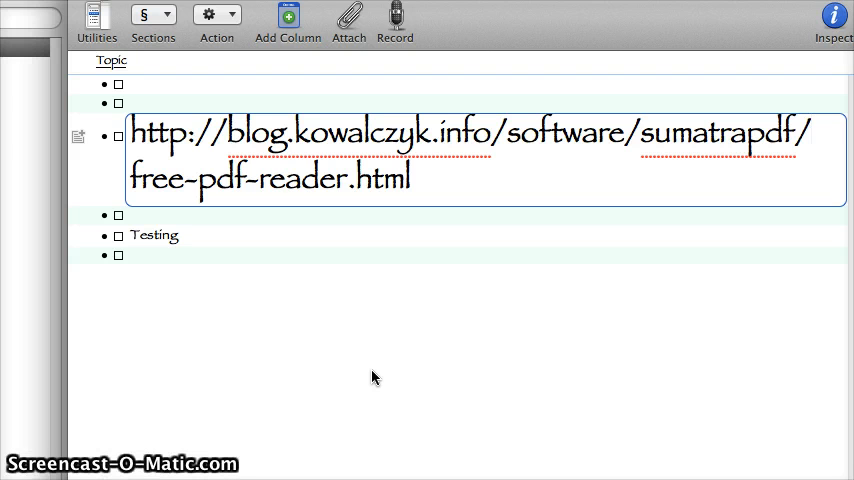
# - Place the cursor at the end of the Sumatra PDF blog URL in the outline row
pyautogui.click(810, 136)
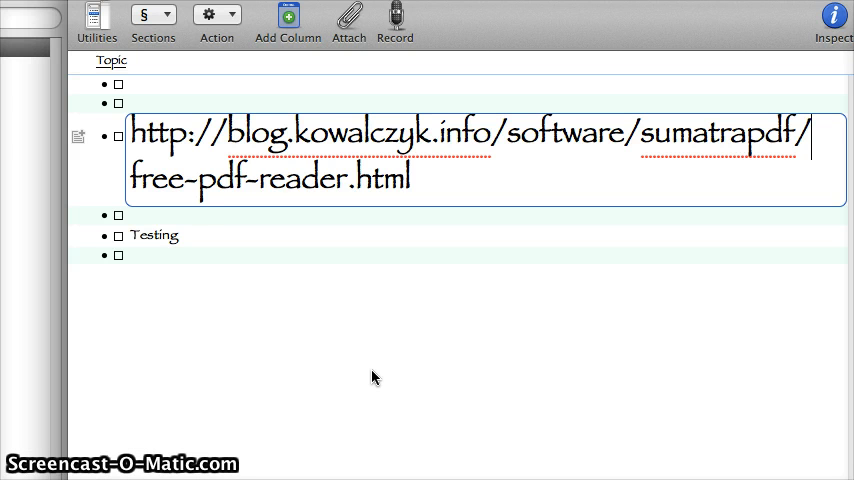